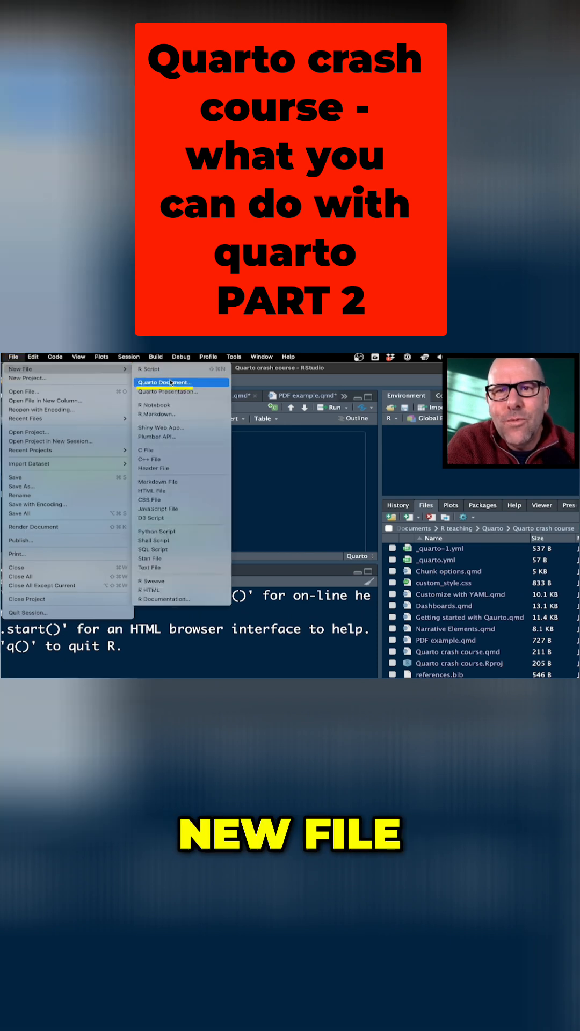
Title the new HTML Quarto document 'Test document', author 'Greg Ma', and create it.
{"action": "type", "text": "Te"}
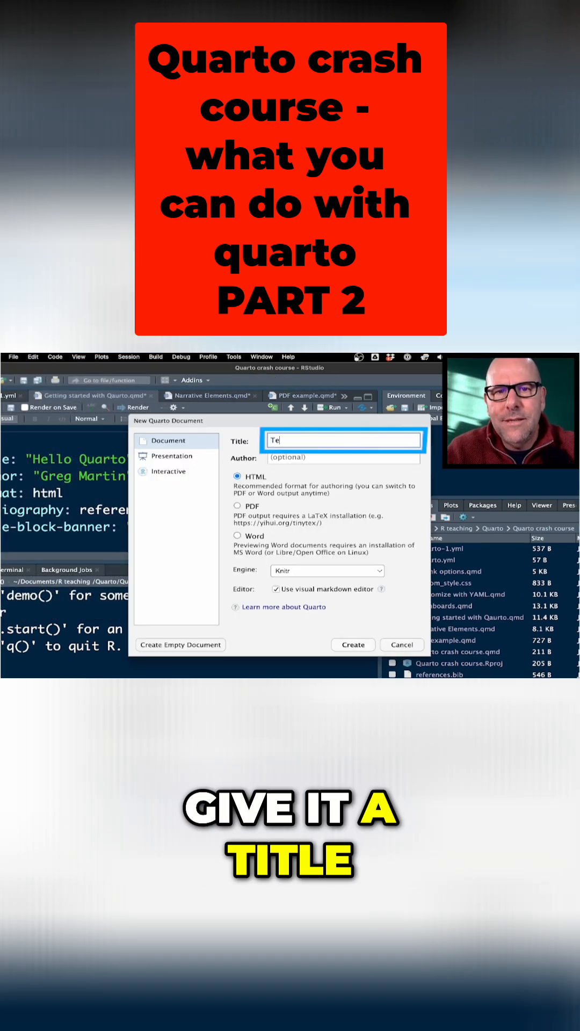
{"action": "type", "text": "Greg Martin"}
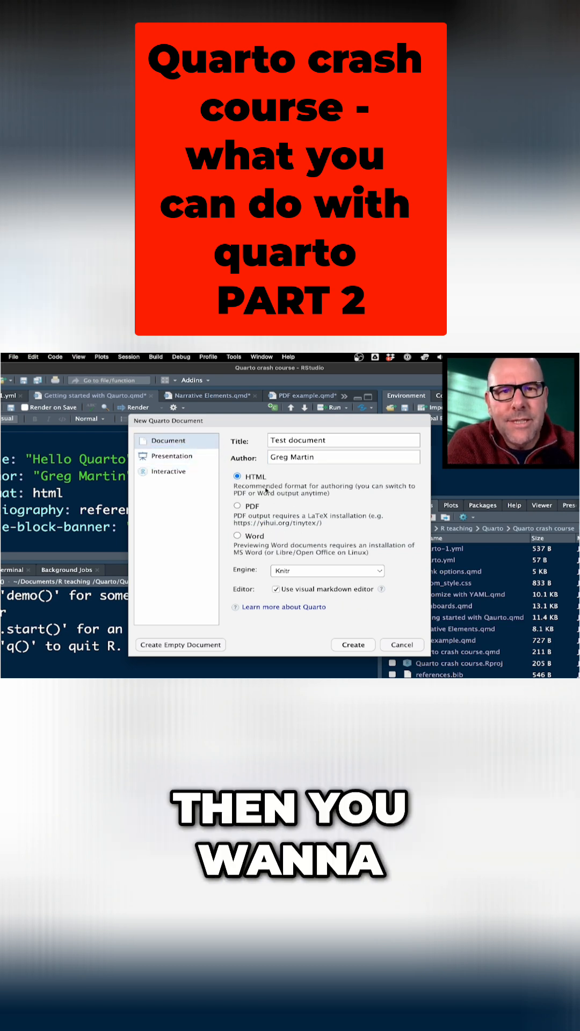
{"action": "left_click", "coordinate": [352, 644]}
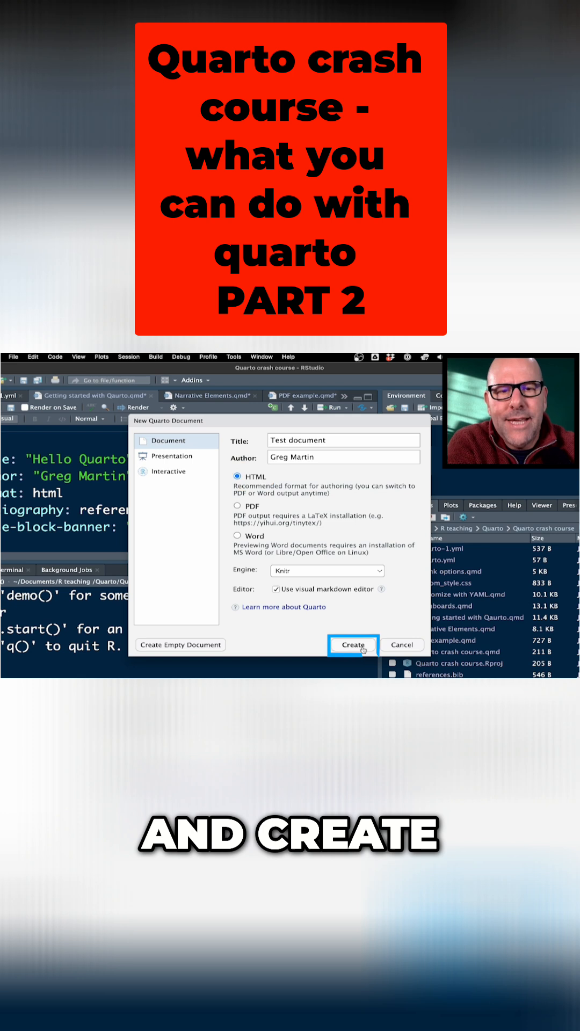
Confirm creation so Untitled1 opens in Visual mode with the default 'Quarto' starter content.
{"action": "left_click", "coordinate": [354, 645]}
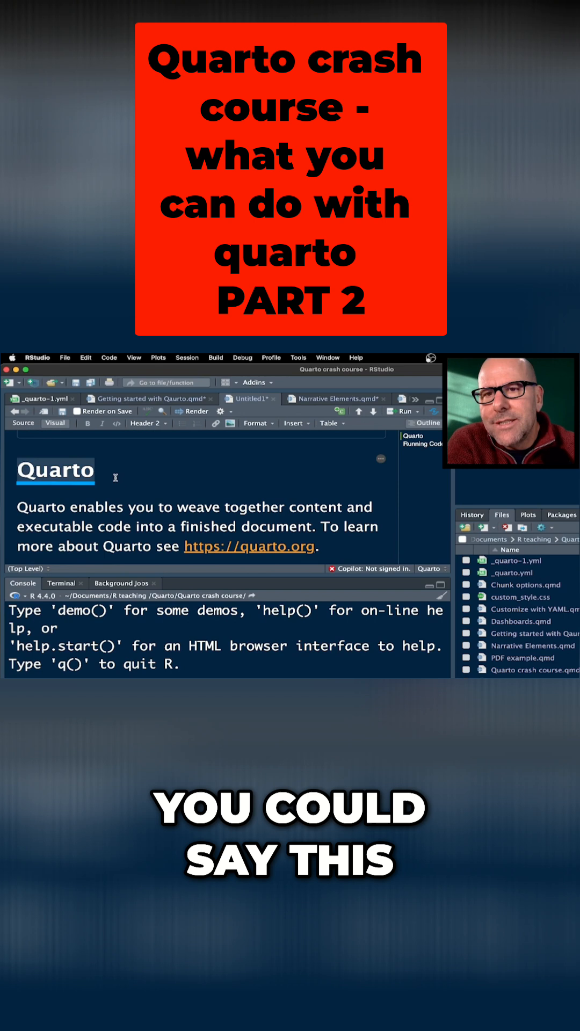
Change the 'Quarto' heading from Header 2 to Header 1 and type 'djflksdjflsdfj'.
{"action": "left_click", "coordinate": [149, 423]}
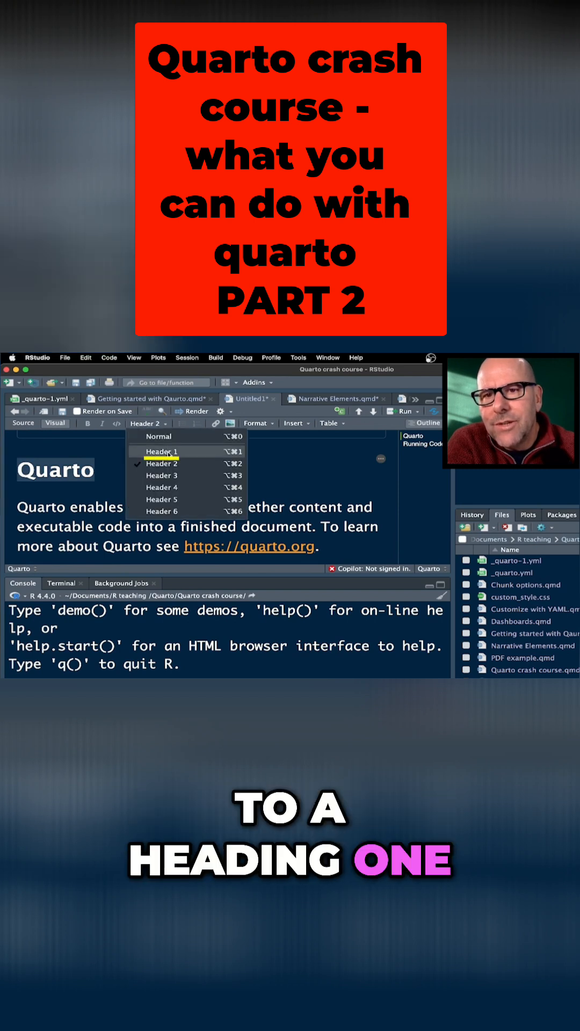
{"action": "left_click", "coordinate": [161, 452]}
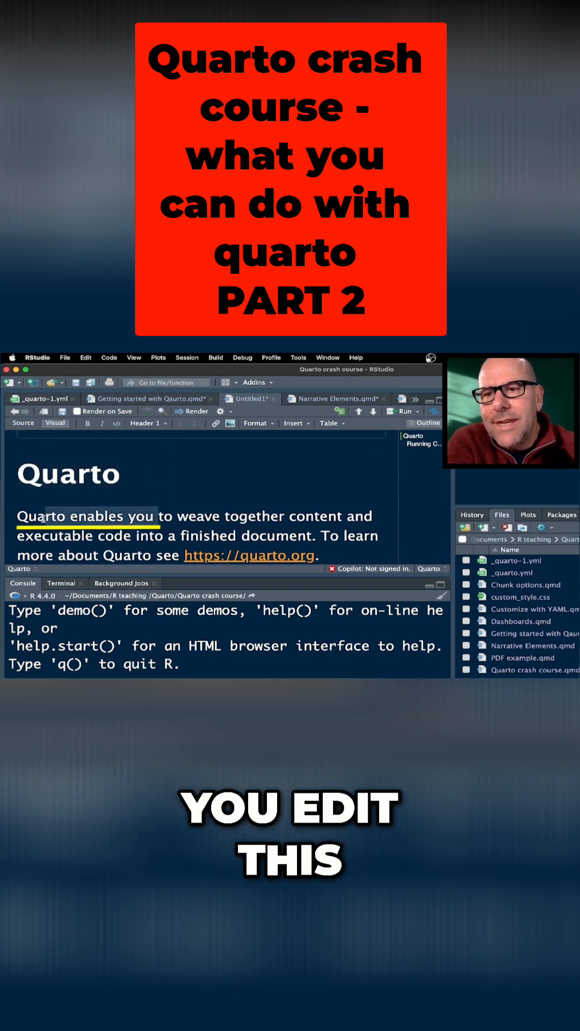
{"action": "type", "text": "djflksdjflsdfj"}
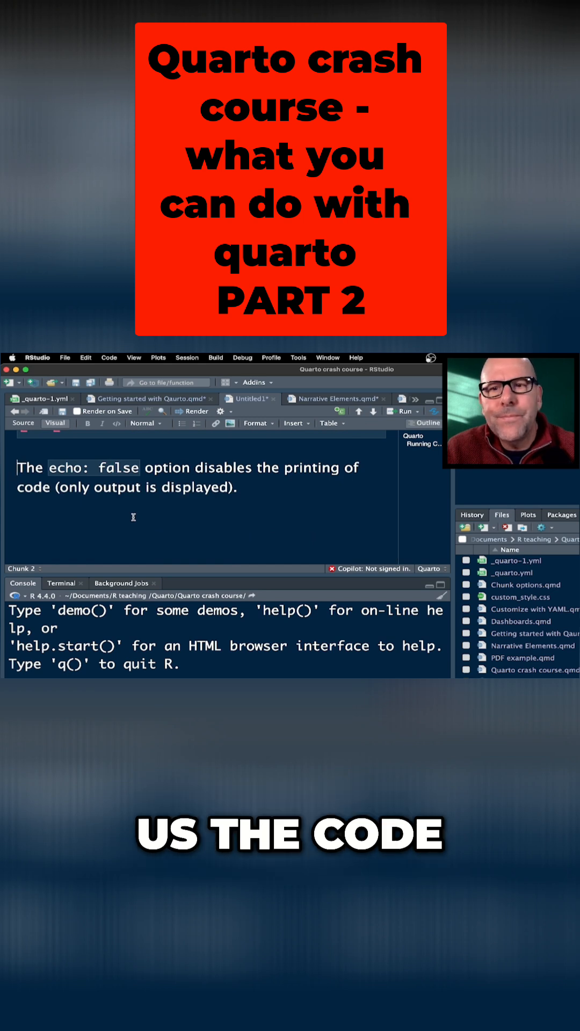
Insert an empty R executable cell below 'You can embed code like this'.
{"action": "left_click", "coordinate": [295, 423]}
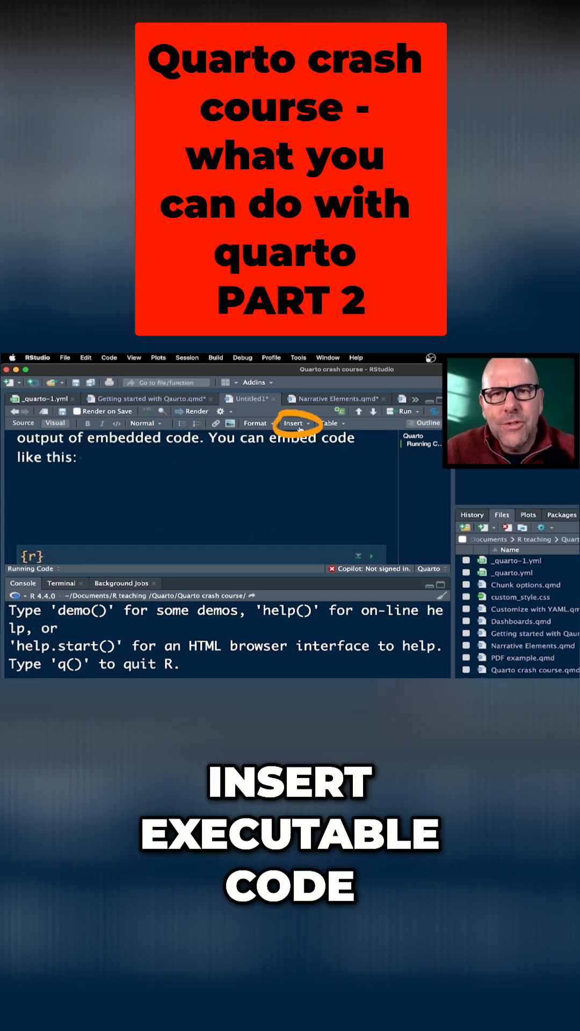
{"action": "left_click", "coordinate": [295, 423]}
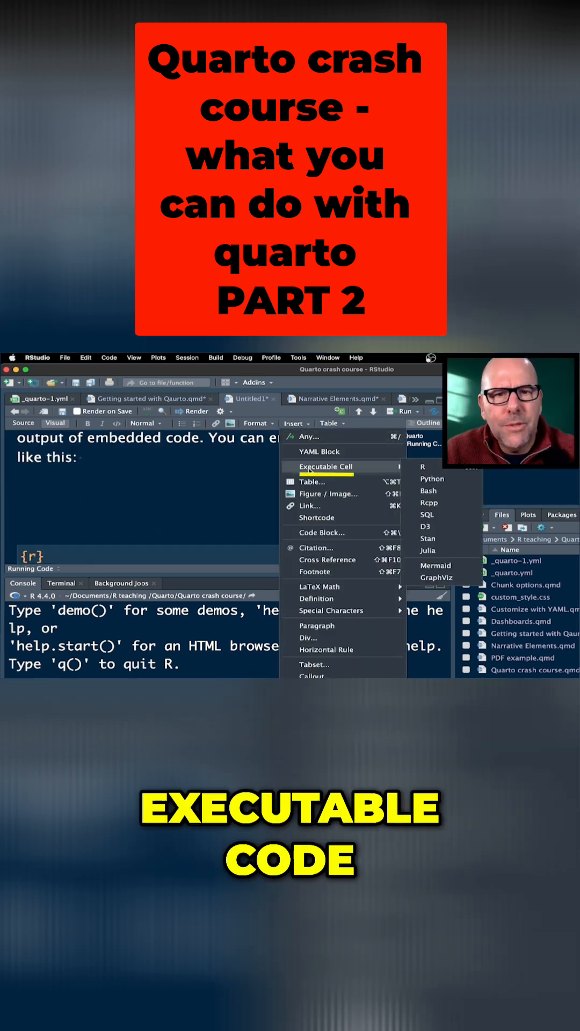
{"action": "left_click", "coordinate": [422, 466]}
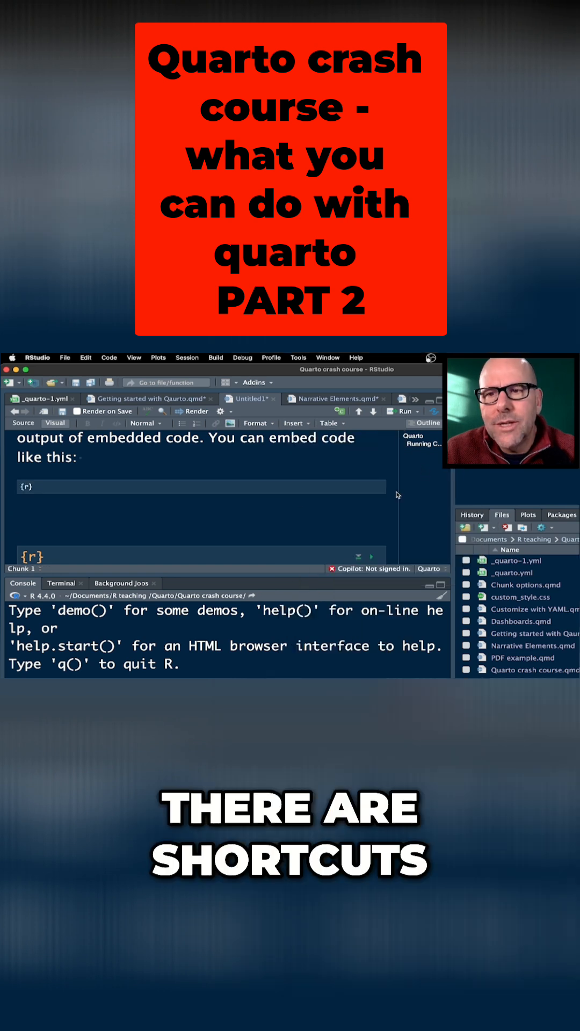